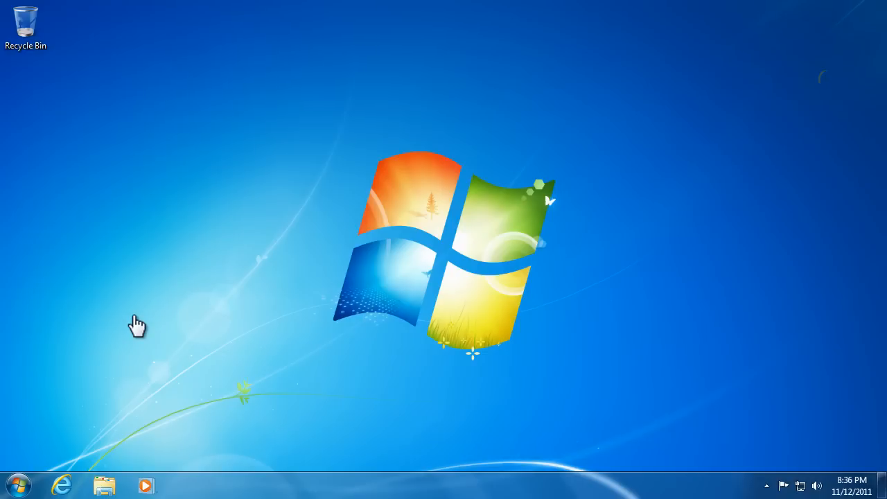
mouse_move(26, 482)
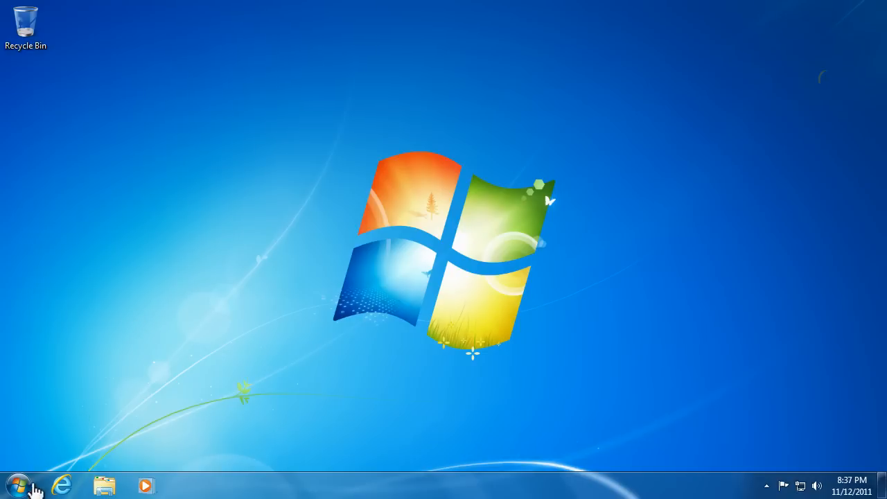
Step: Launch Paint from the Windows 7 Start menu with a blank canvas
click(17, 476)
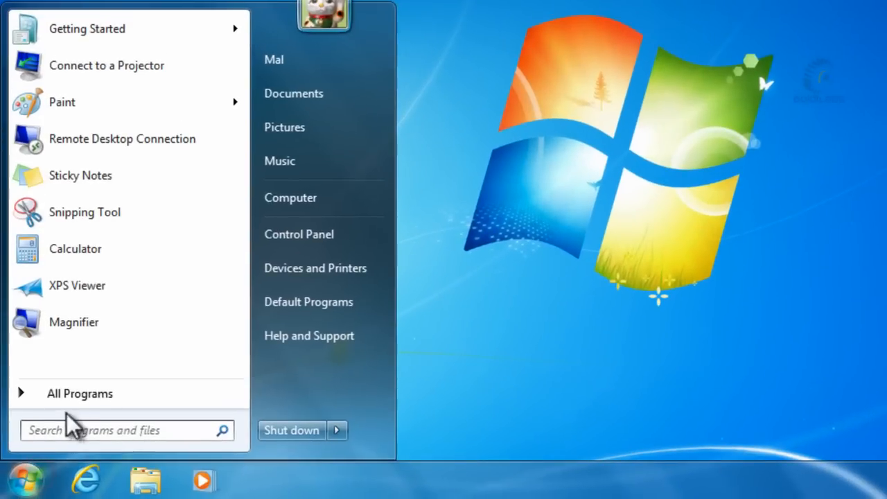
click(79, 394)
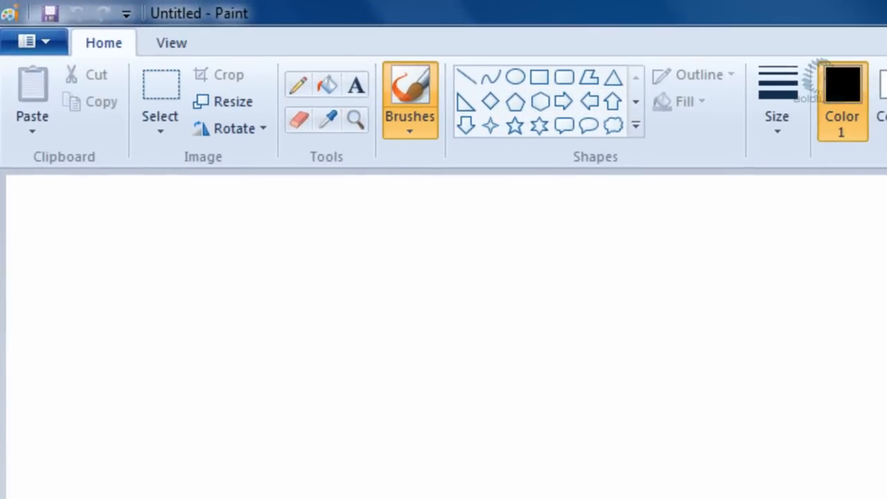
mouse_move(39, 42)
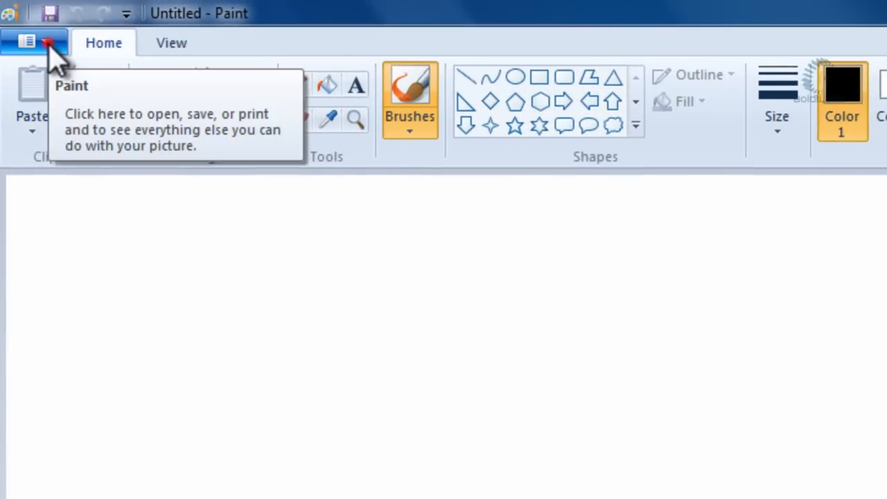
Step: Open the 1280 × 720 screenshot image from the Pictures library in Paint
click(27, 43)
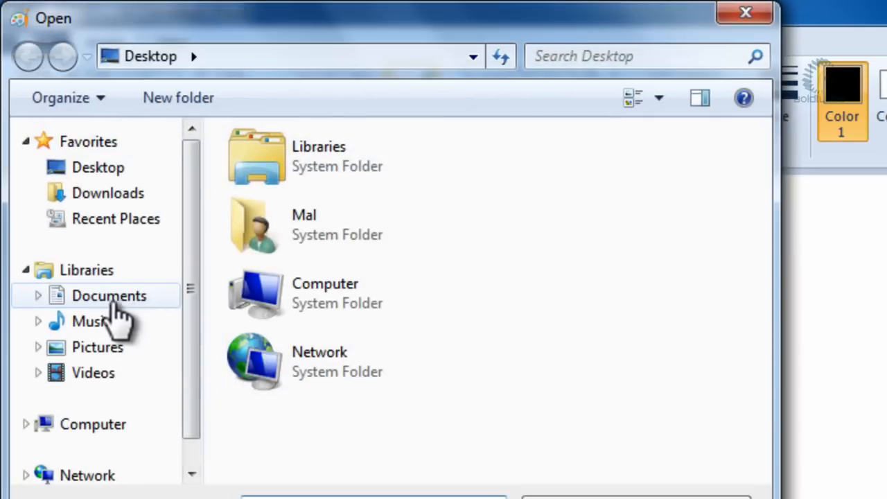
click(97, 347)
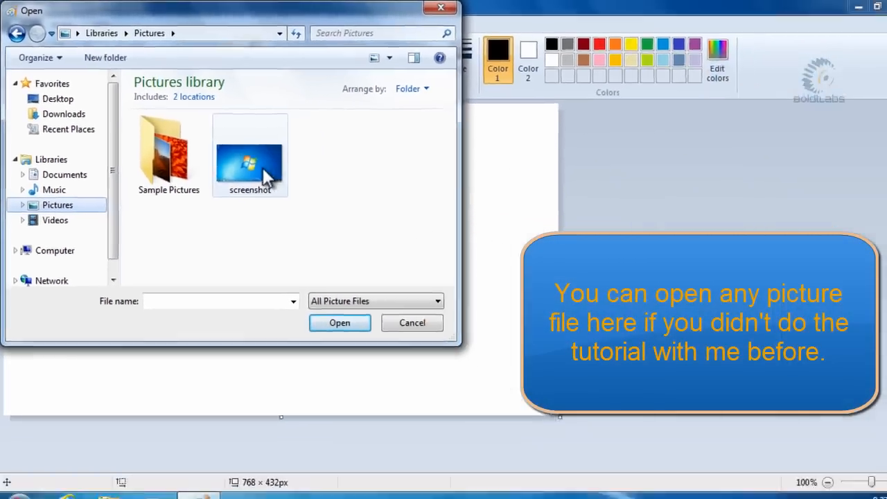
click(250, 152)
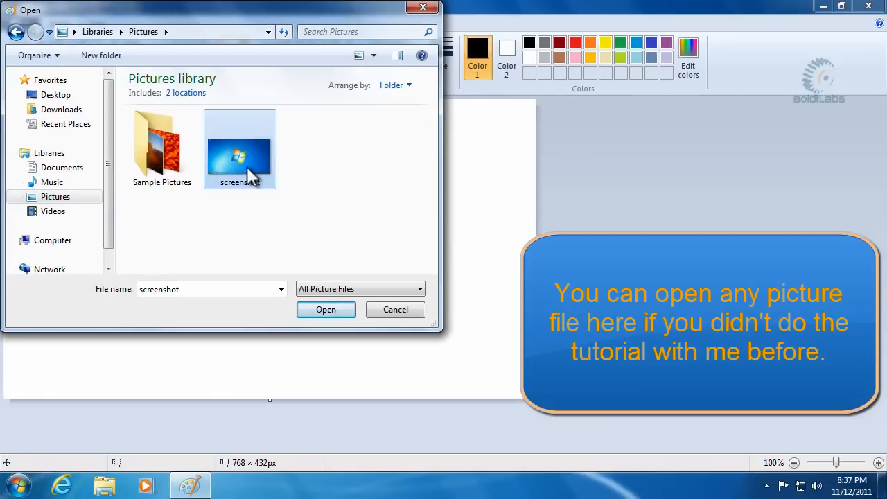
click(326, 309)
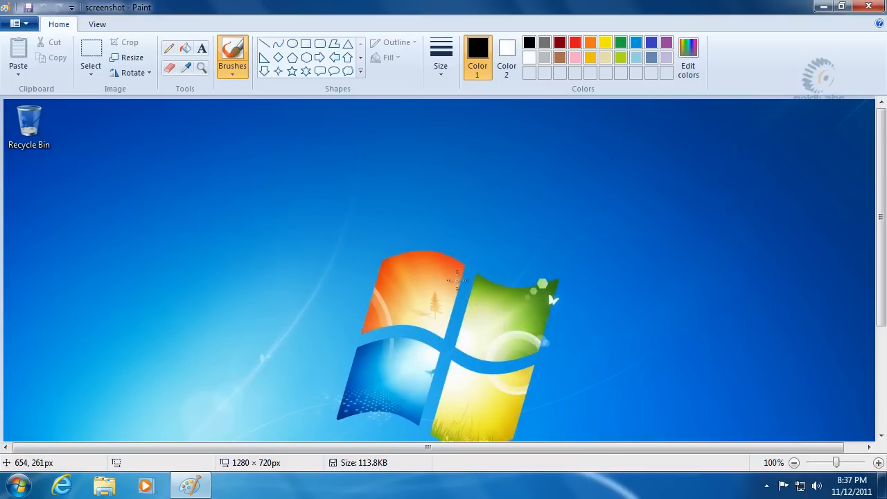
mouse_move(624, 329)
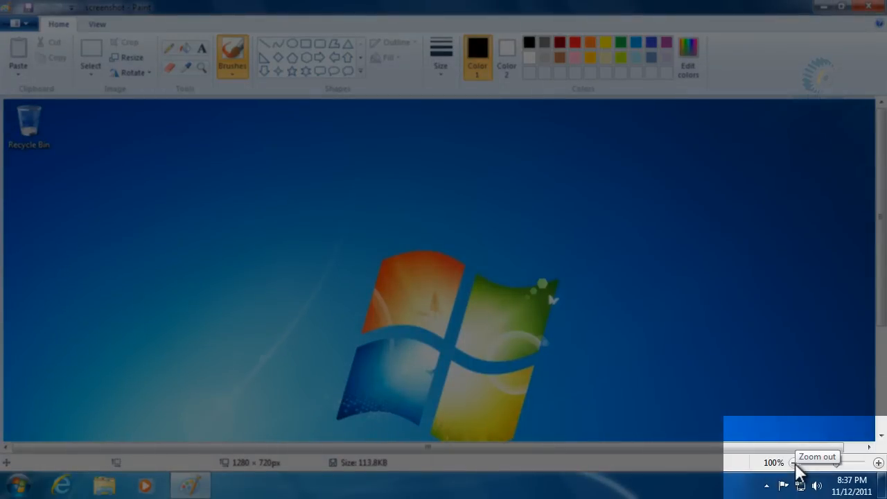
Step: Zoom out to 50% so the whole screenshot fits in the window
click(796, 457)
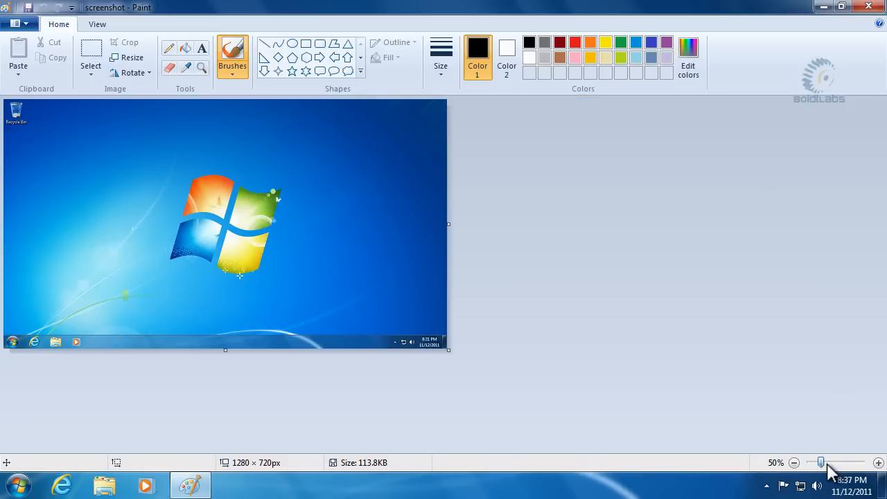
mouse_move(301, 306)
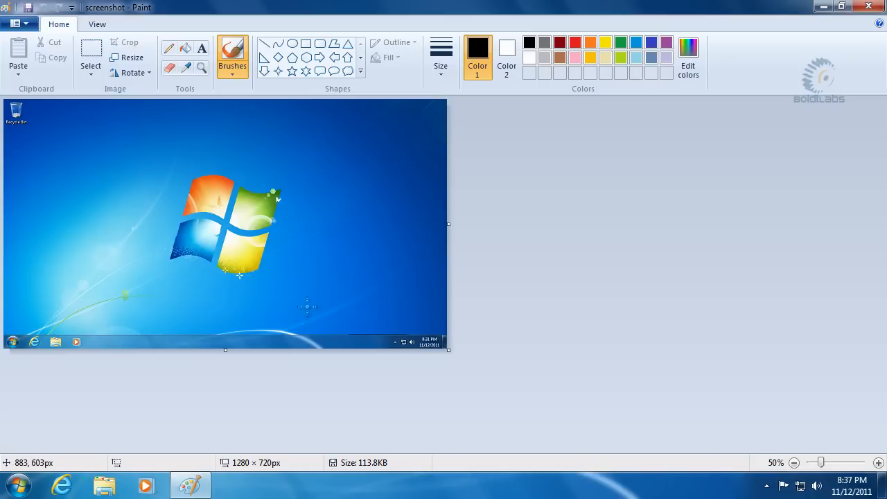
mouse_move(389, 320)
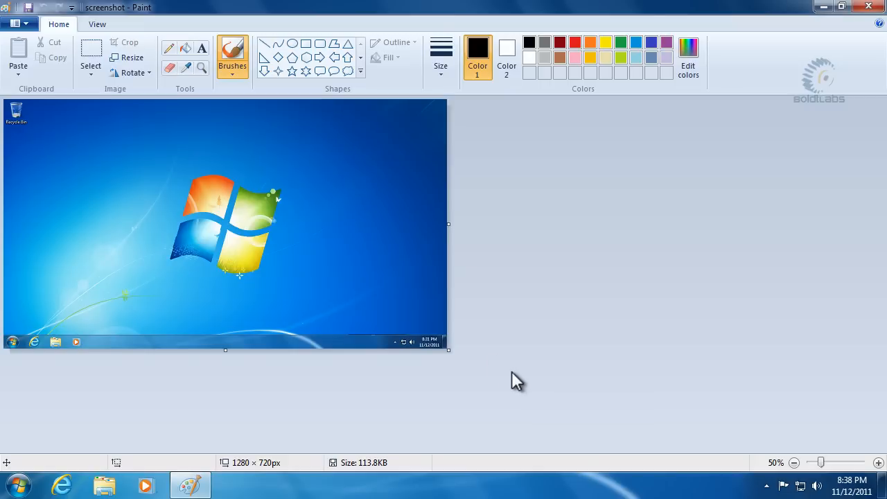
mouse_move(521, 377)
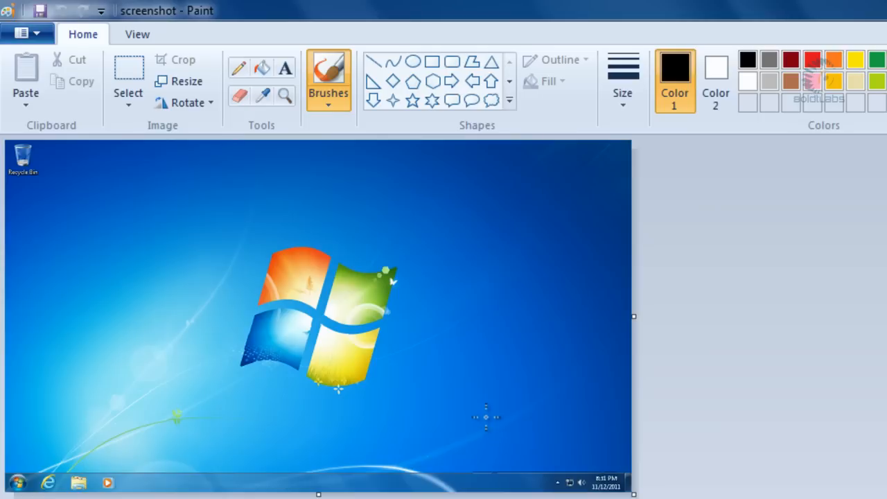
mouse_move(111, 113)
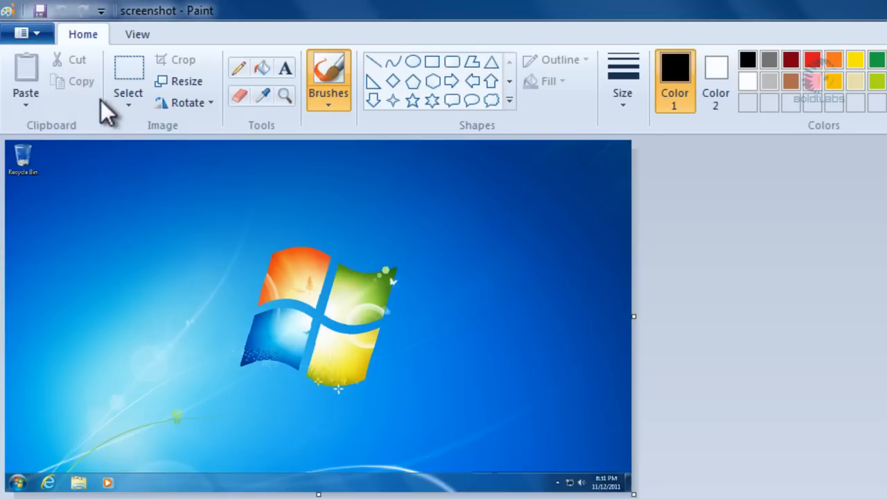
mouse_move(127, 79)
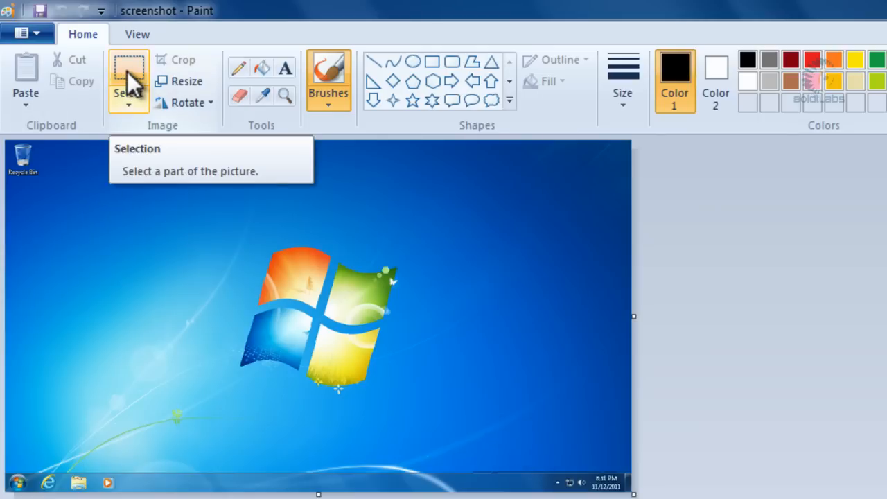
Step: Select a rectangle around the bottom-right taskbar corner with the clock and tray icons
click(128, 72)
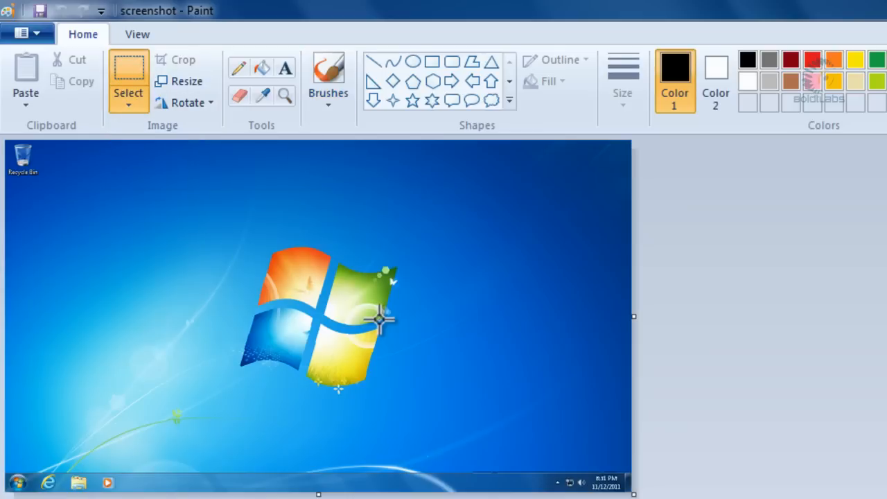
mouse_move(468, 419)
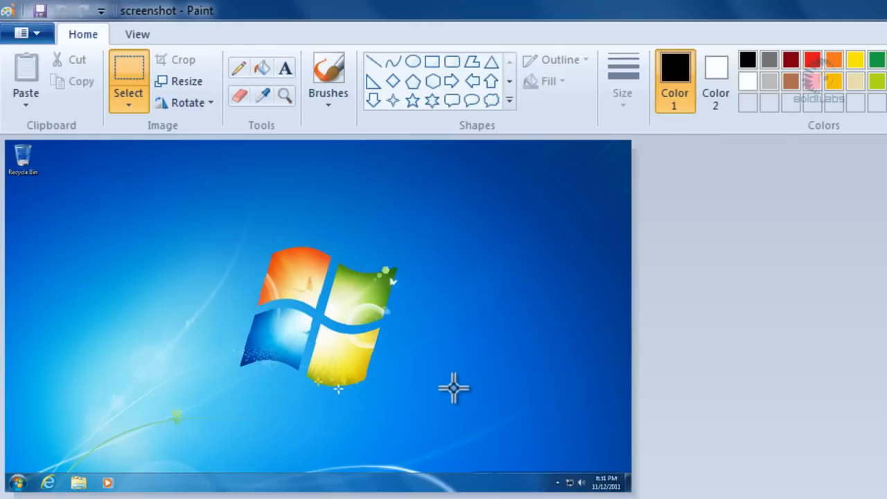
drag(451, 385, 541, 444)
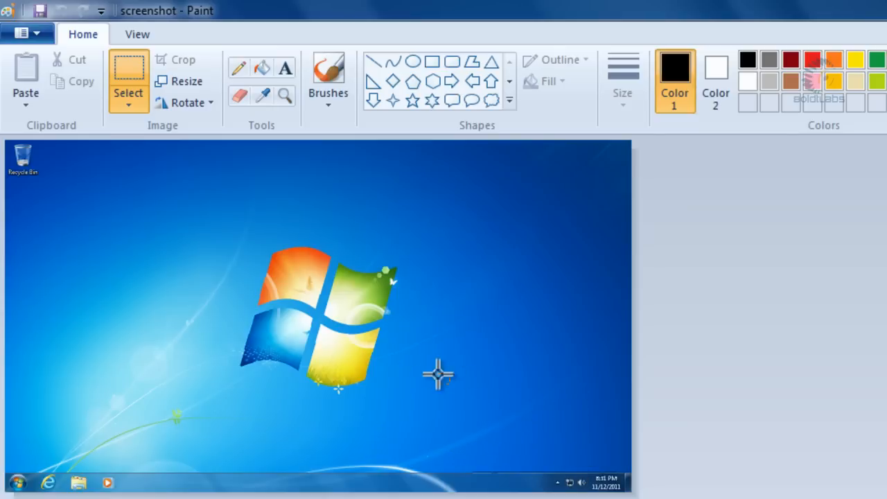
drag(450, 385, 631, 492)
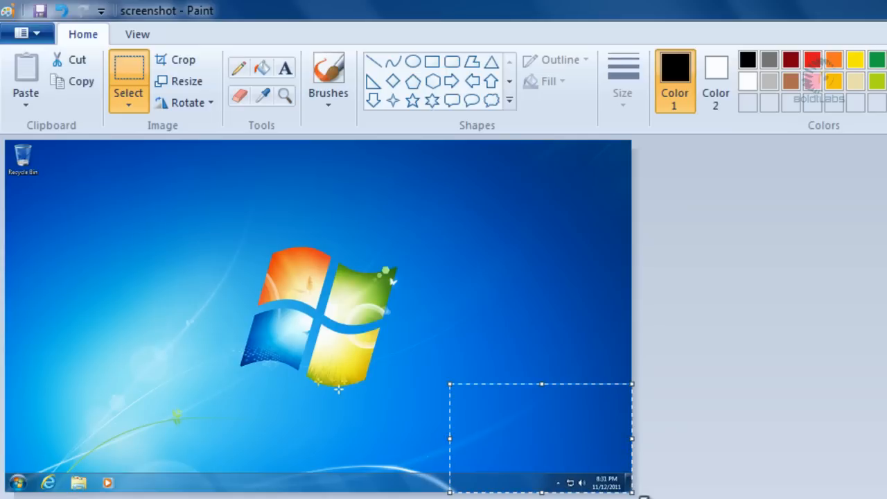
mouse_move(761, 463)
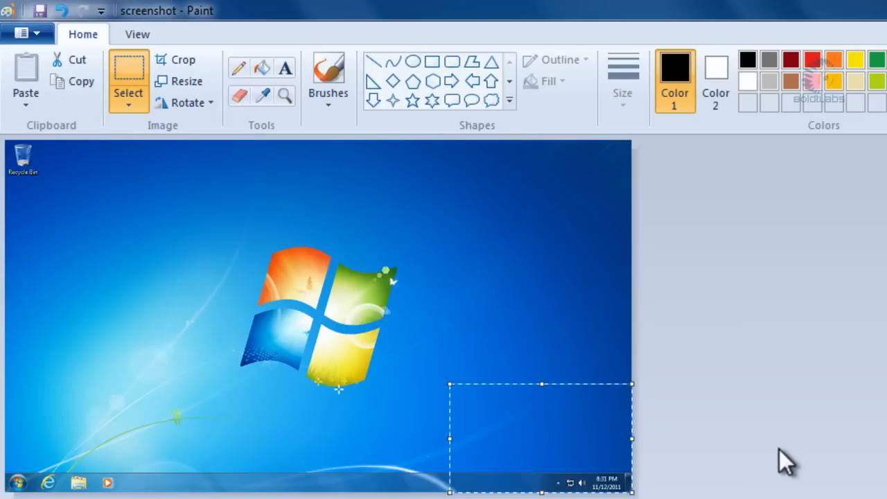
mouse_move(183, 61)
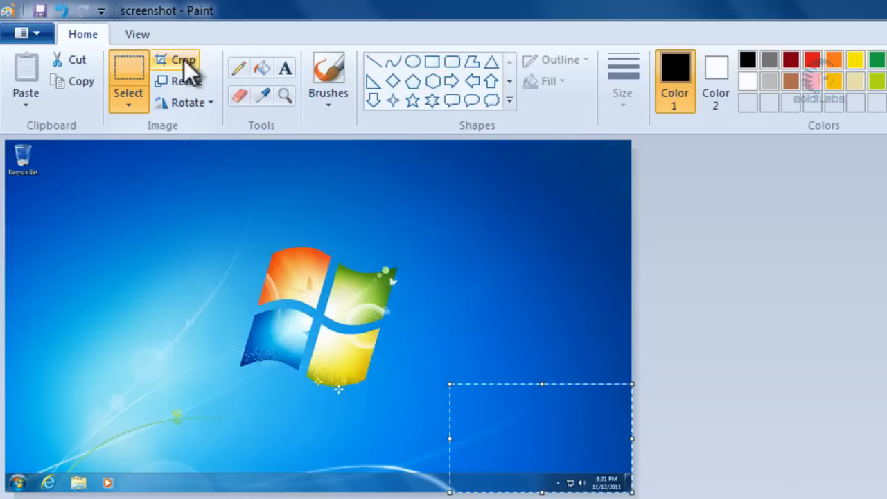
mouse_move(185, 64)
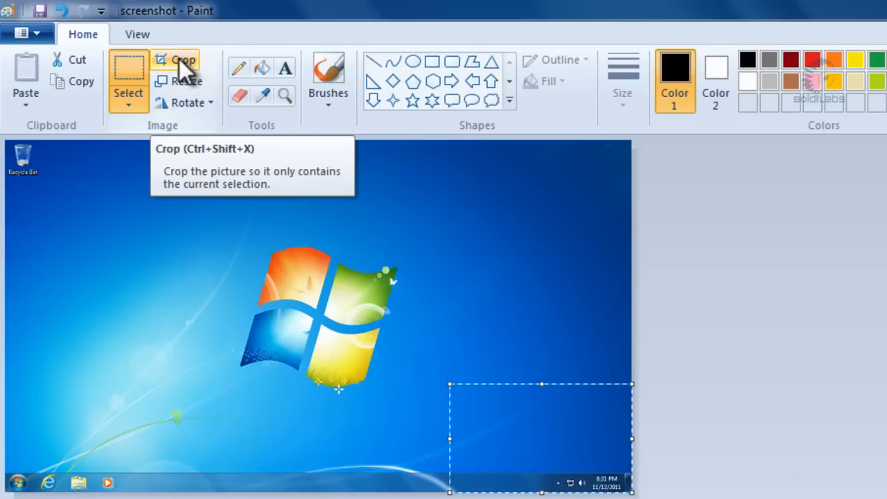
Step: Crop the screenshot to the selected 371 × 221 px corner and zoom to 100%
click(179, 59)
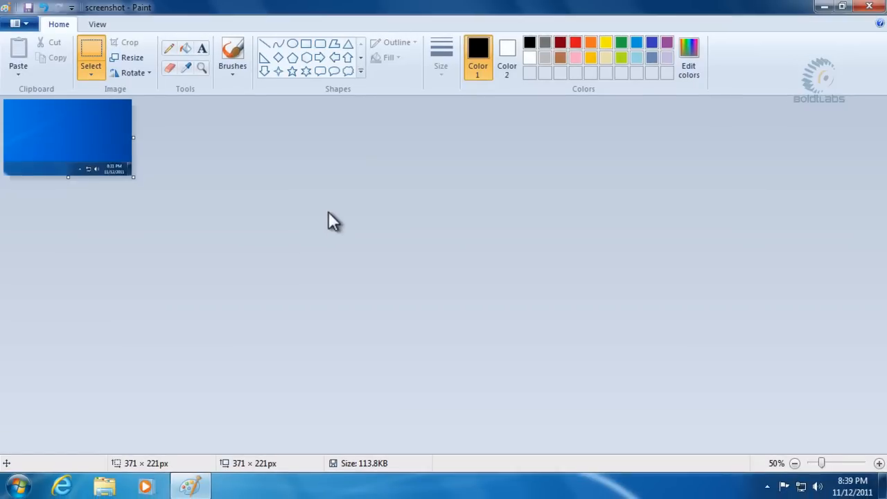
mouse_move(820, 461)
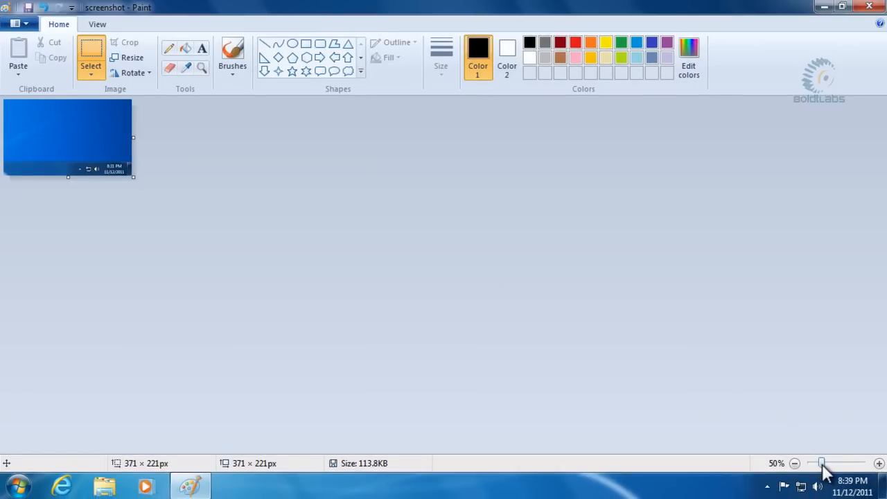
drag(821, 463, 838, 463)
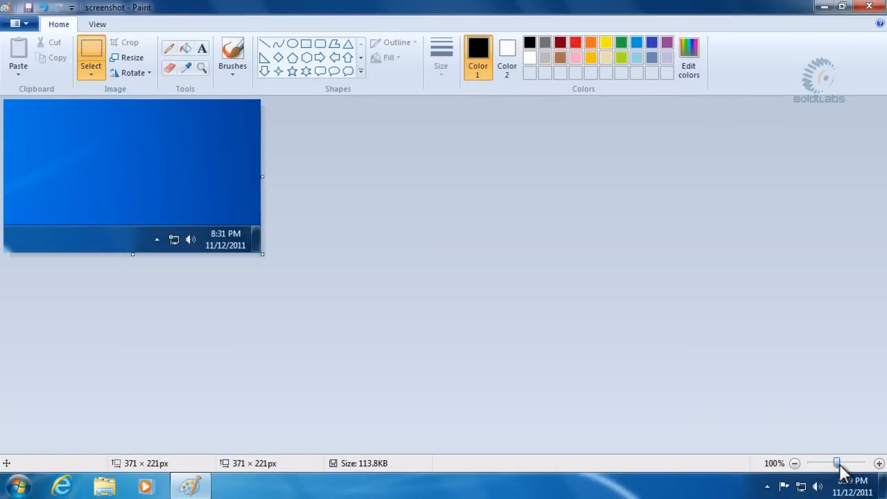
mouse_move(403, 266)
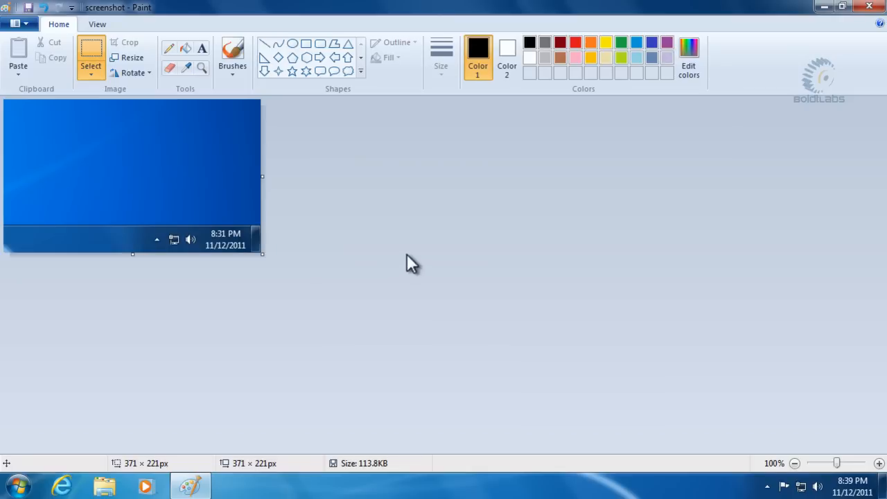
mouse_move(400, 266)
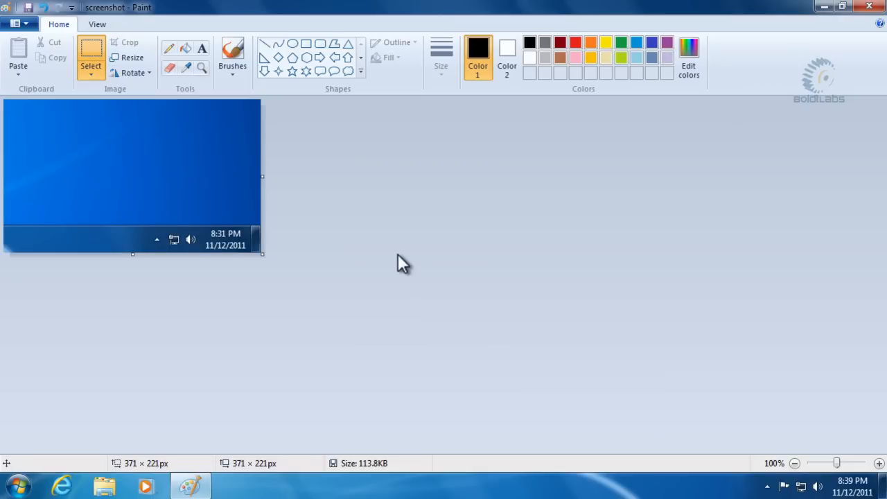
mouse_move(435, 254)
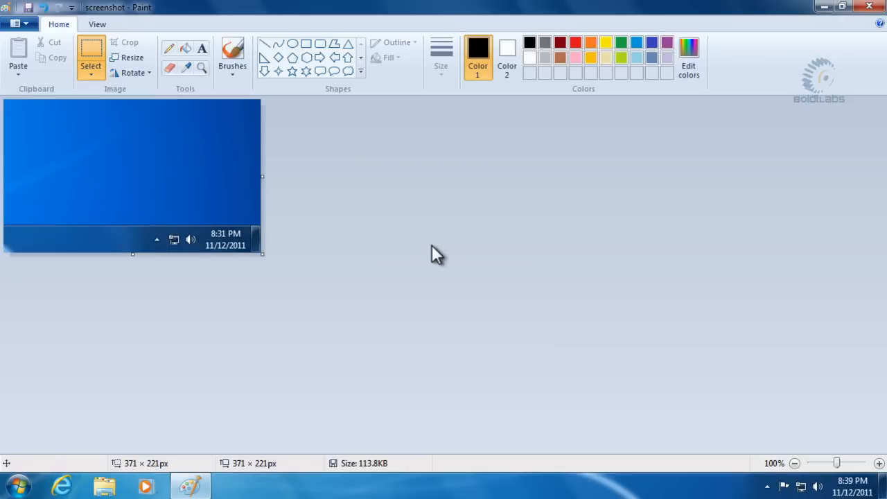
mouse_move(338, 219)
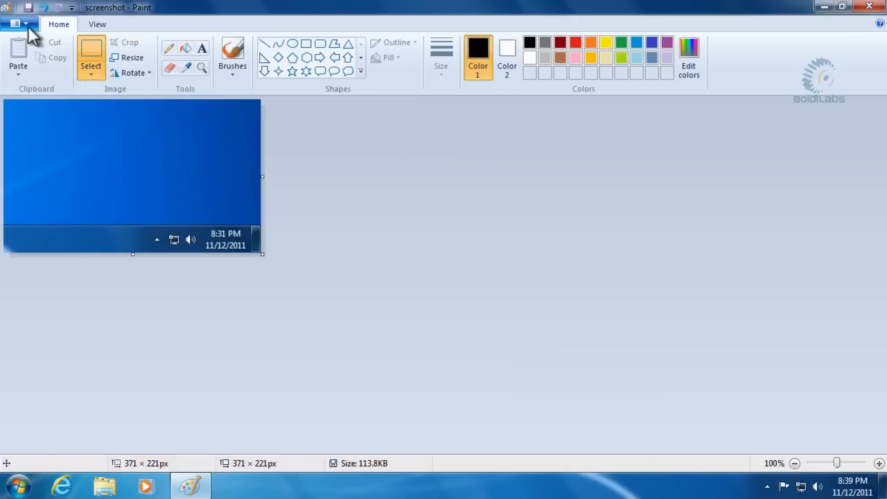
Step: Save the cropped image as a JPEG named screenshotsnip in the Pictures library
click(16, 25)
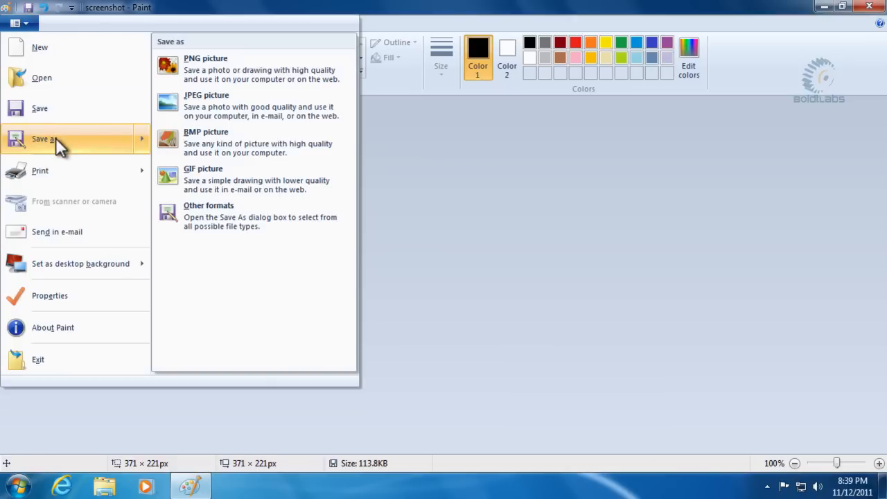
mouse_move(269, 108)
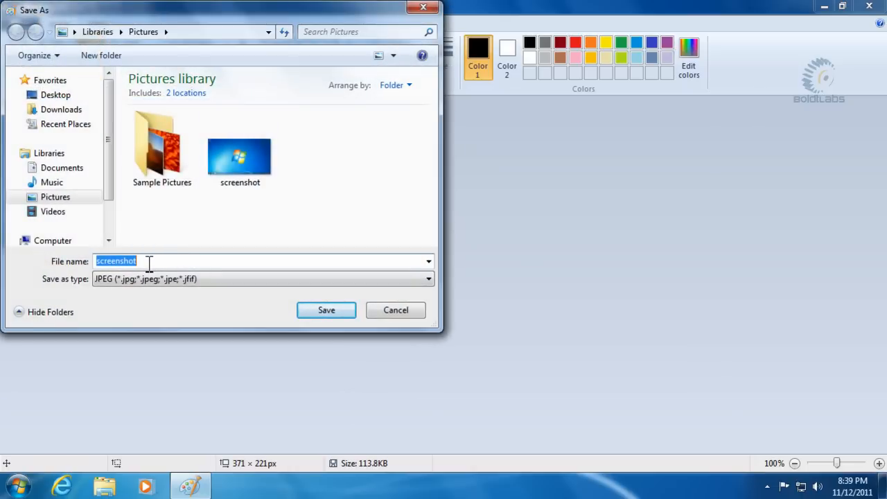
text(screenshotsnip)
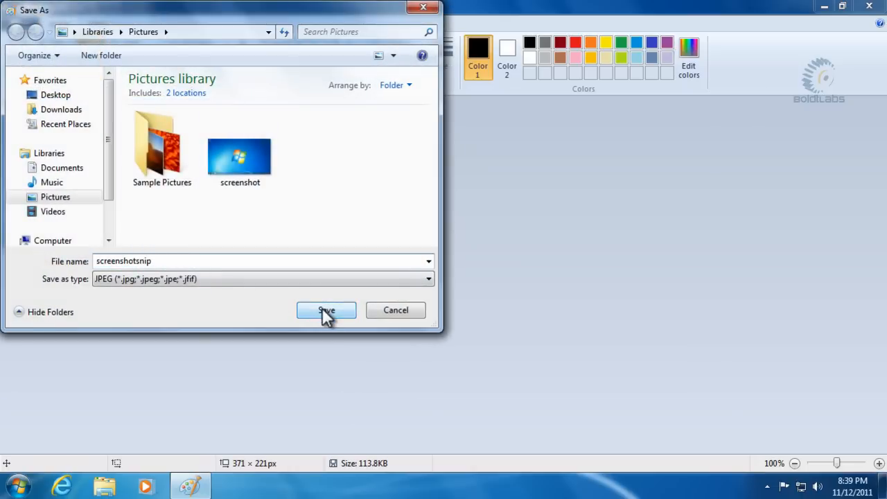
click(325, 311)
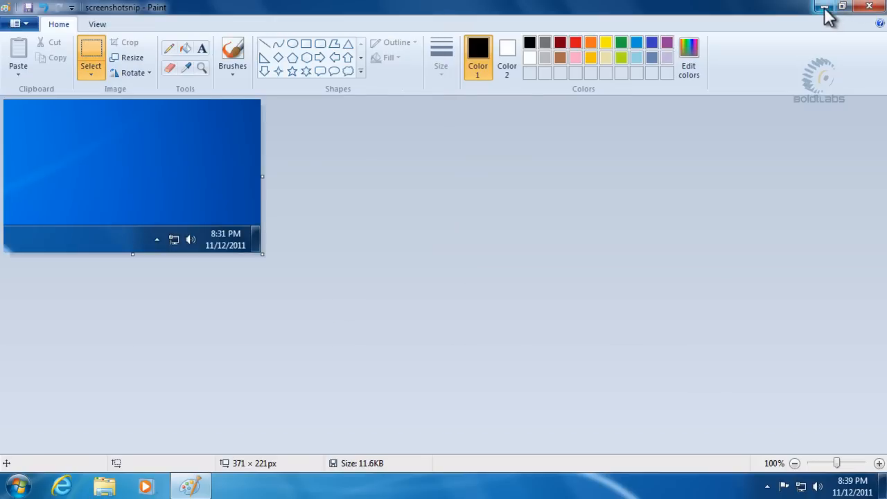
Step: Minimize Paint and open screenshotsnip from the Pictures library in Windows Photo Viewer
click(19, 479)
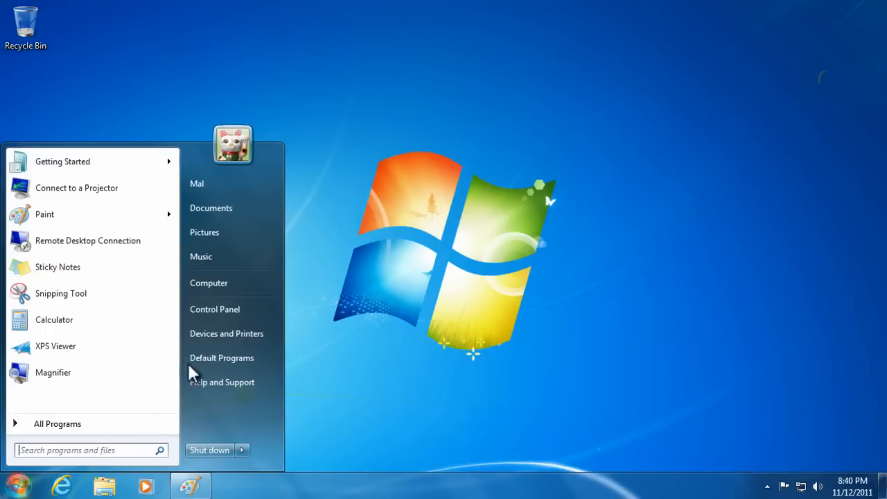
click(204, 233)
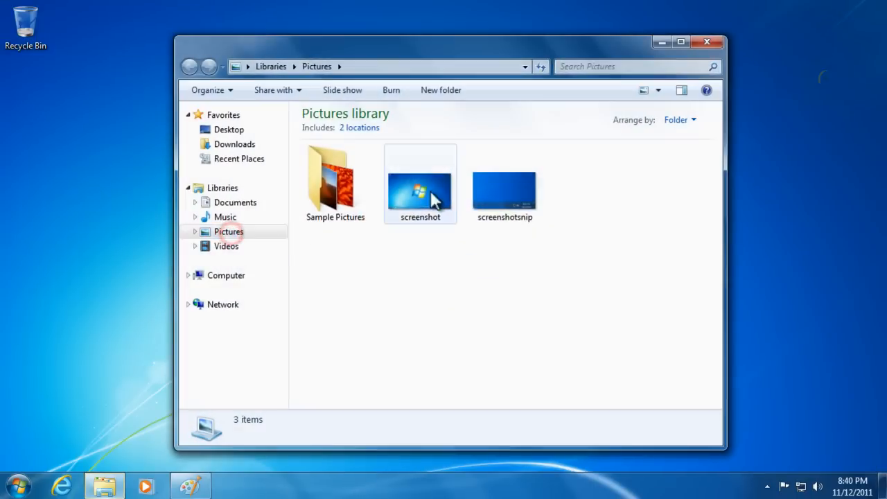
click(504, 183)
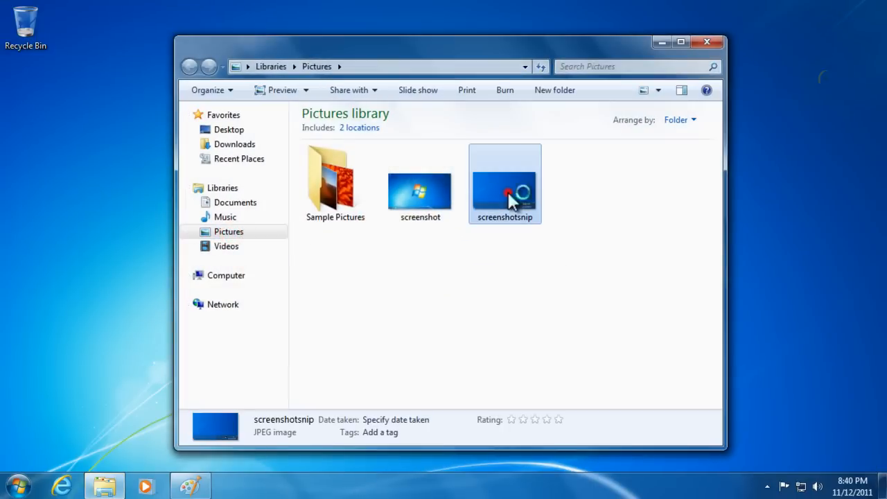
double_click(505, 183)
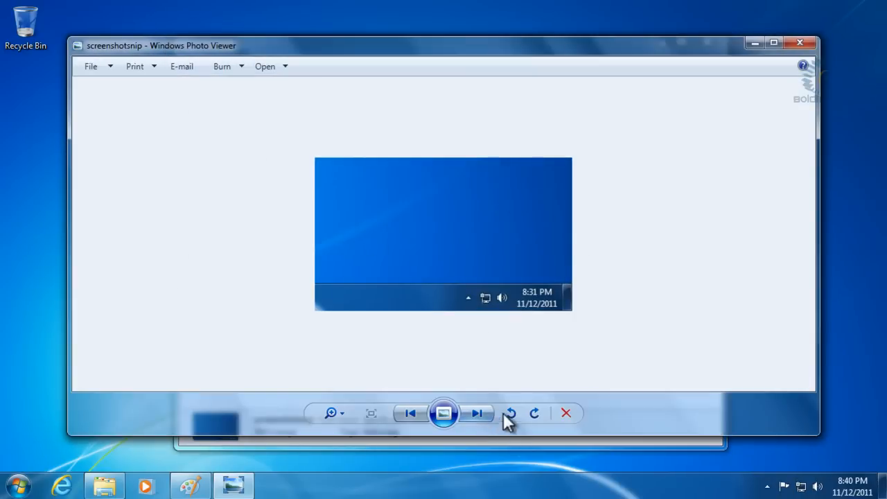
mouse_move(506, 275)
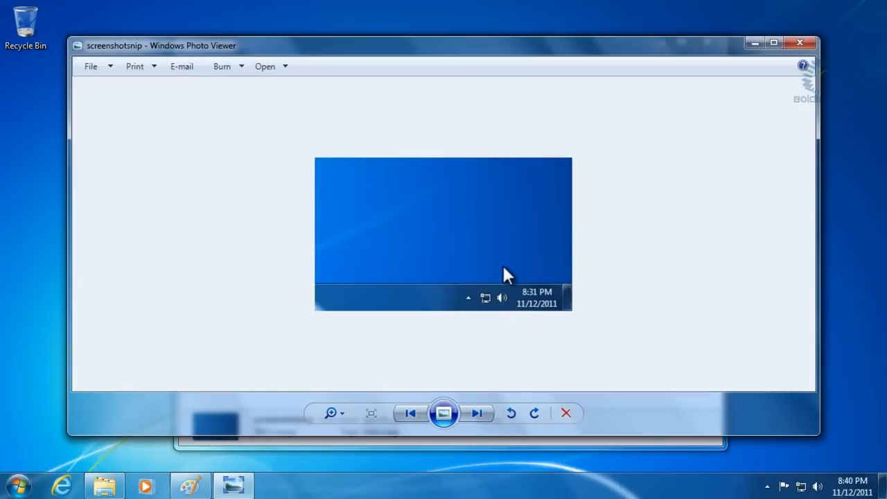